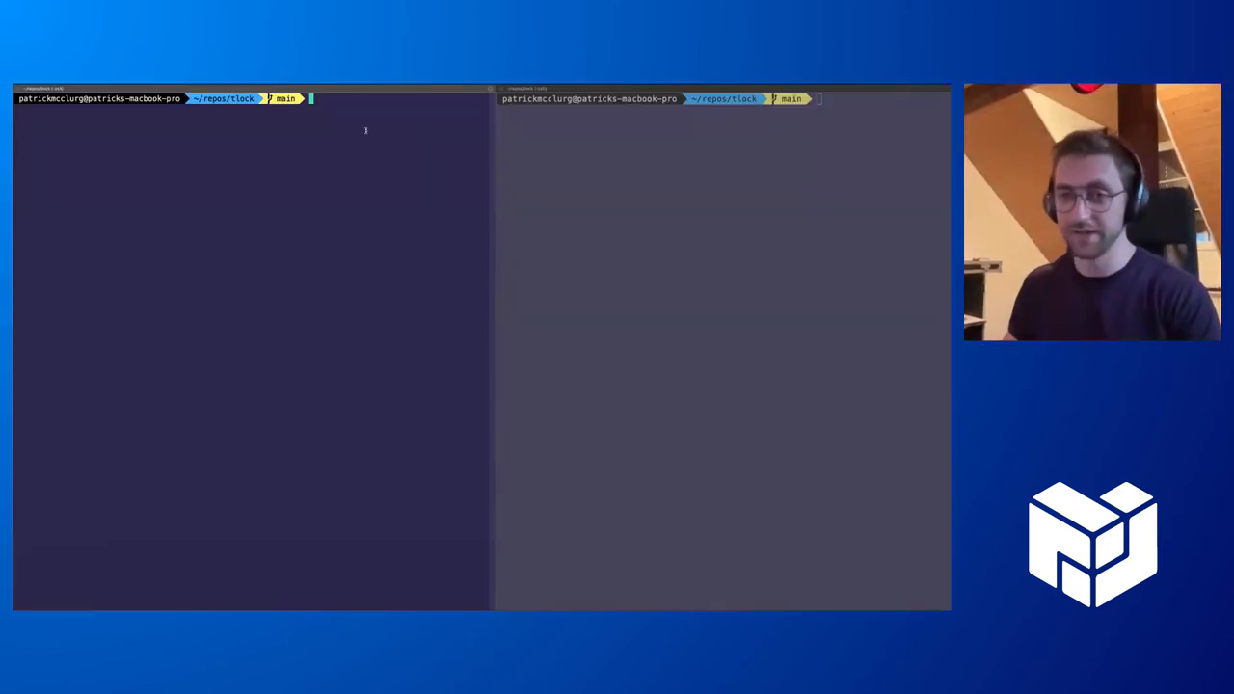
# Run ./tle with no arguments to print its usage and options help.
pyautogui.write('./tle')
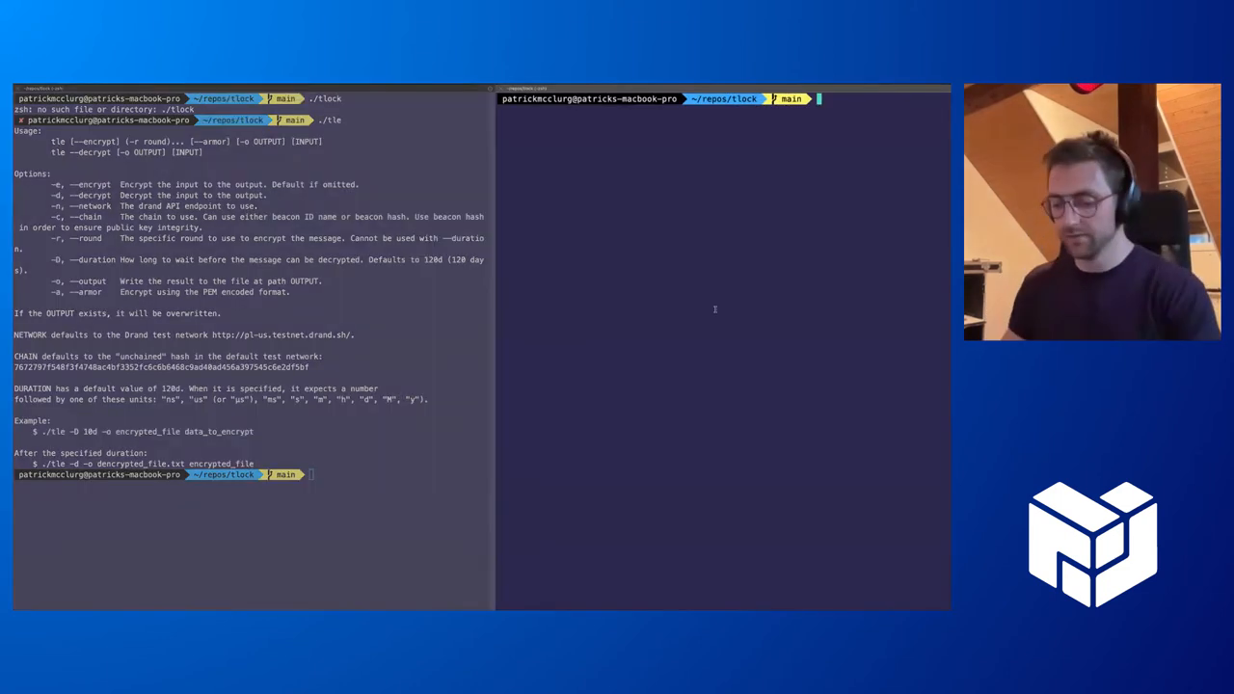
# Create data.txt in vim containing the hello message and save it.
pyautogui.write('vim data.txt')
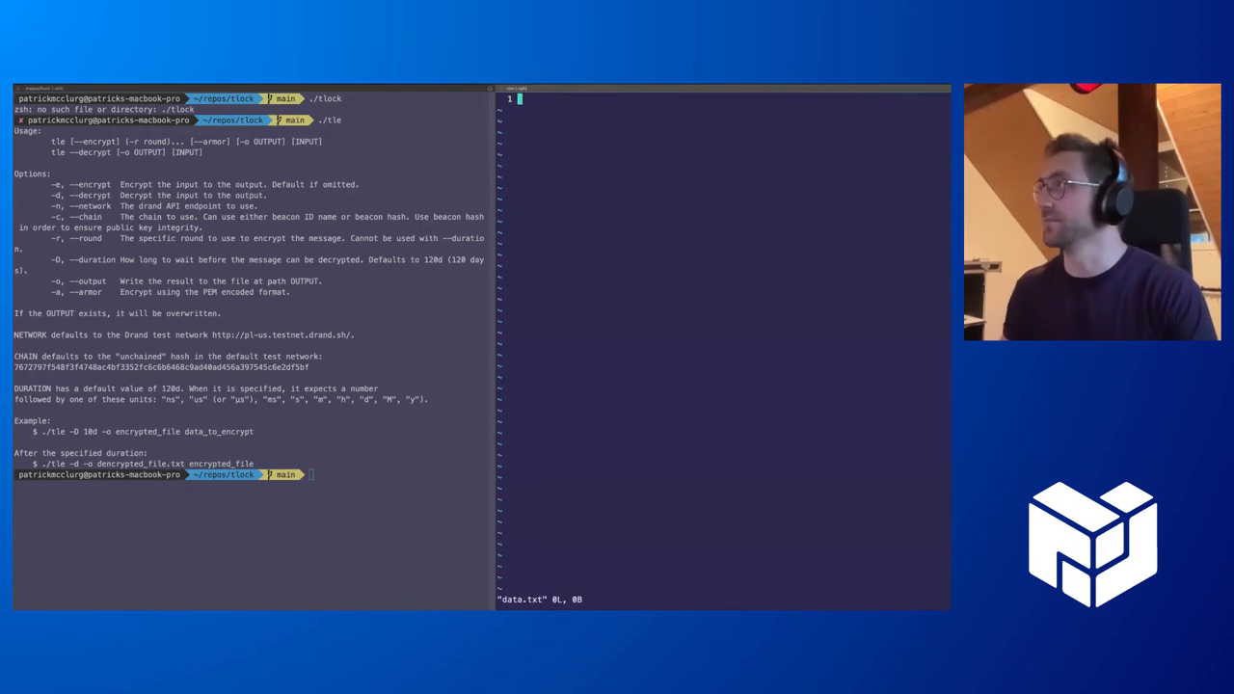
pyautogui.press('i')
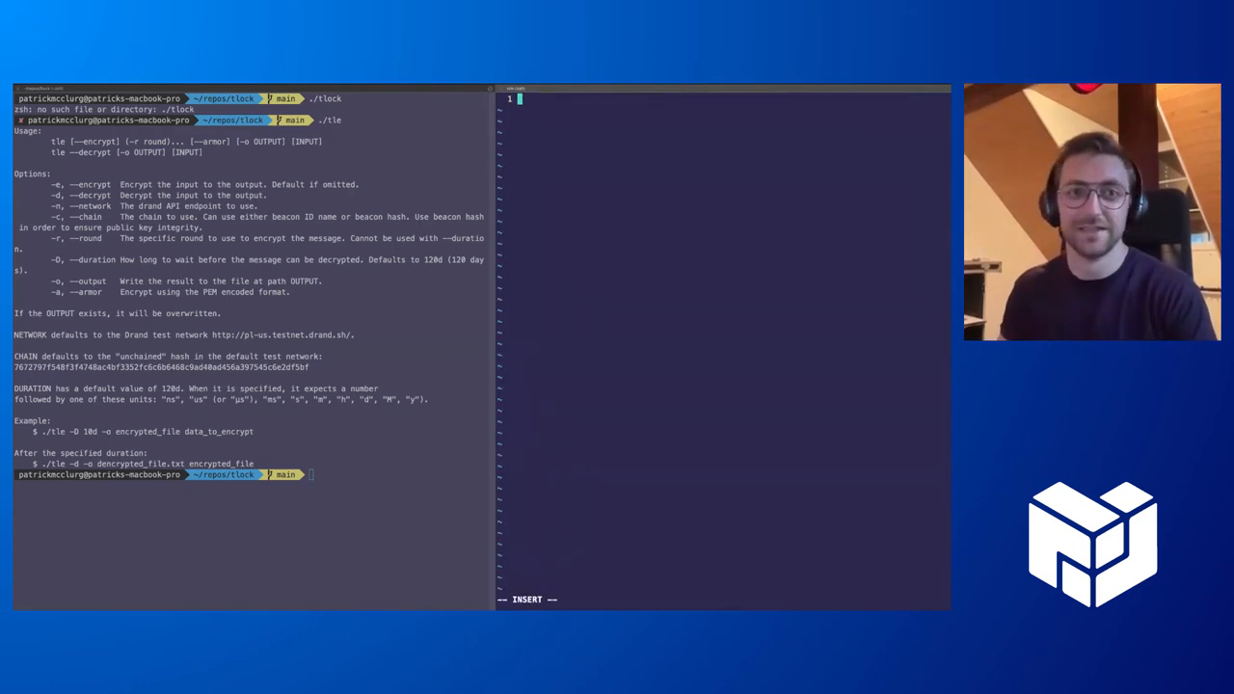
pyautogui.write('hello proto')
pyautogui.click(253, 474)
pyautogui.write('./tle')
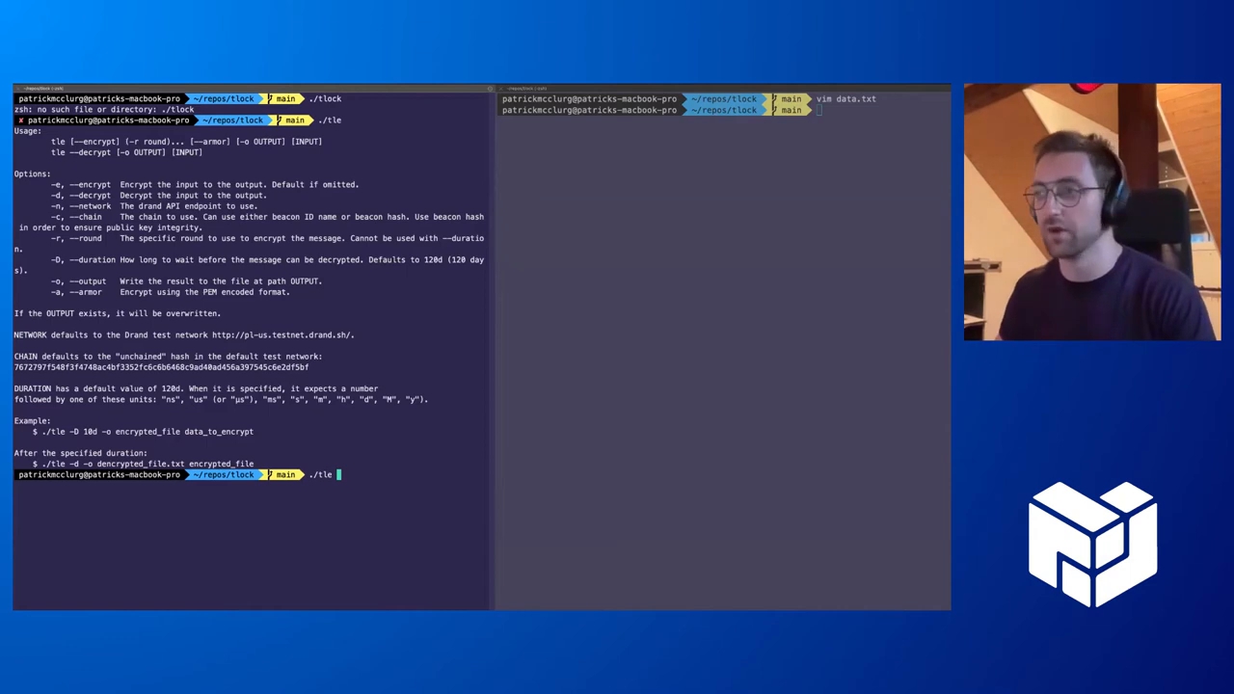
pyautogui.write('-')
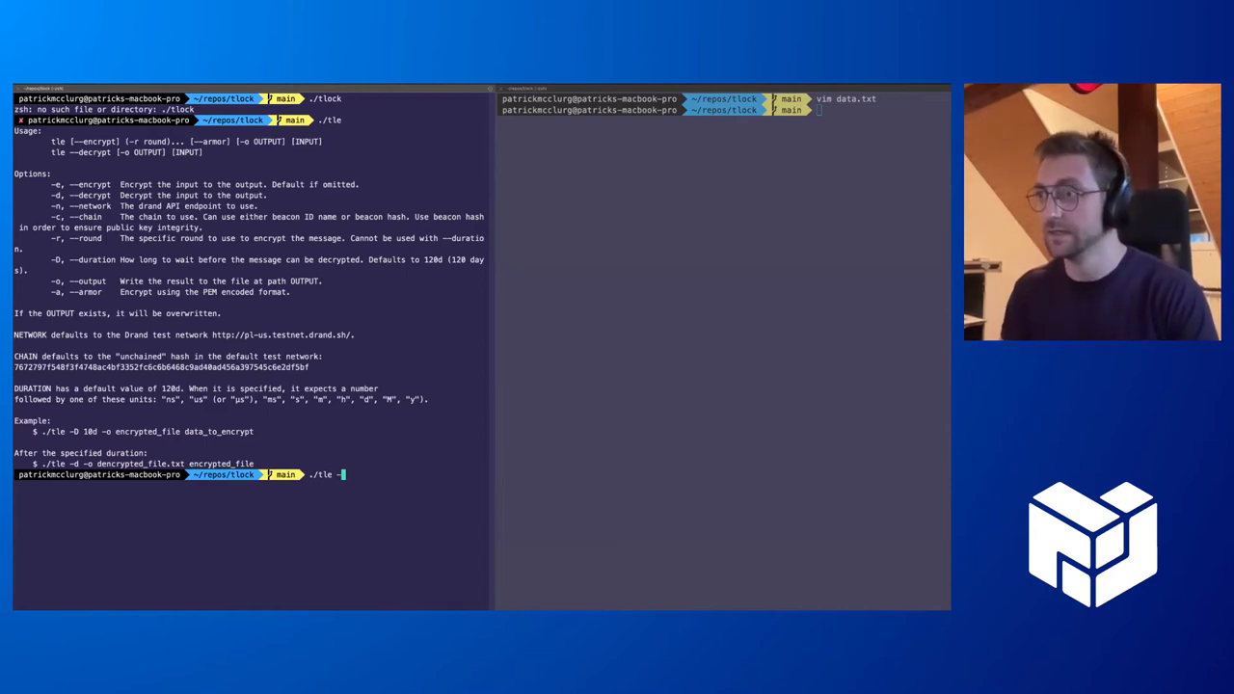
# Timelock-encrypt data.txt with a 5s duration into encrypted_data using ./tle -e.
pyautogui.write('e -D 5s -o en')
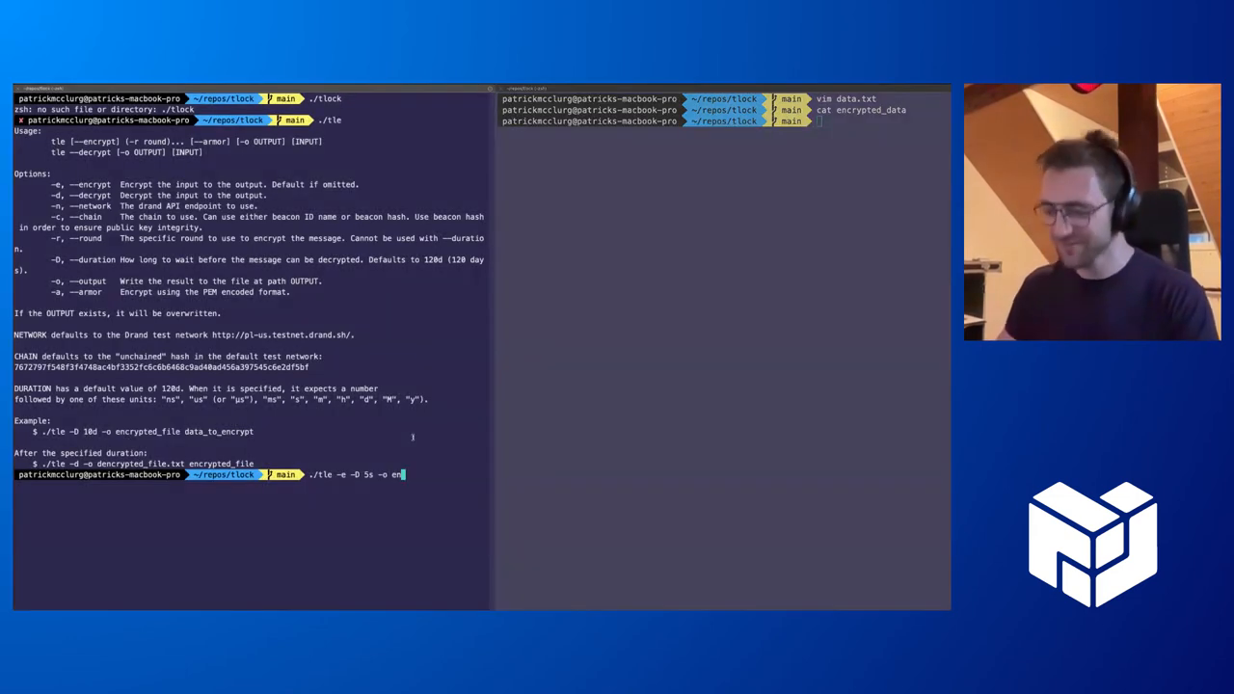
pyautogui.write('crypted_data')
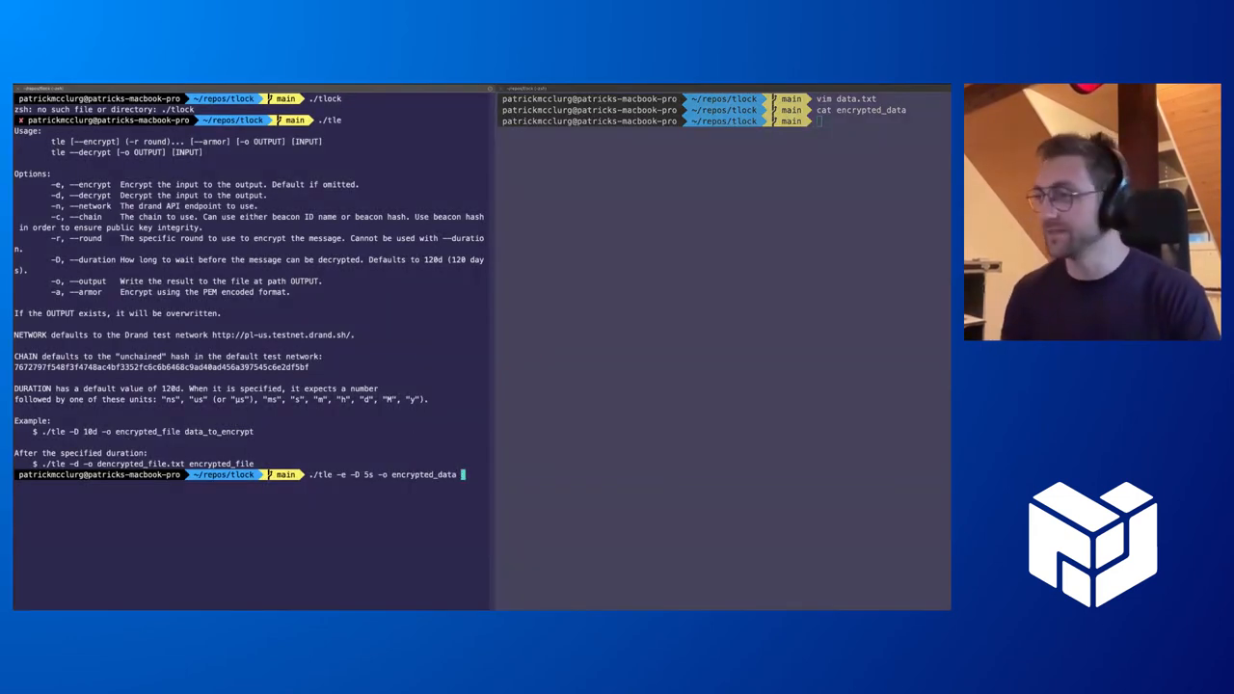
pyautogui.write('data.txt')
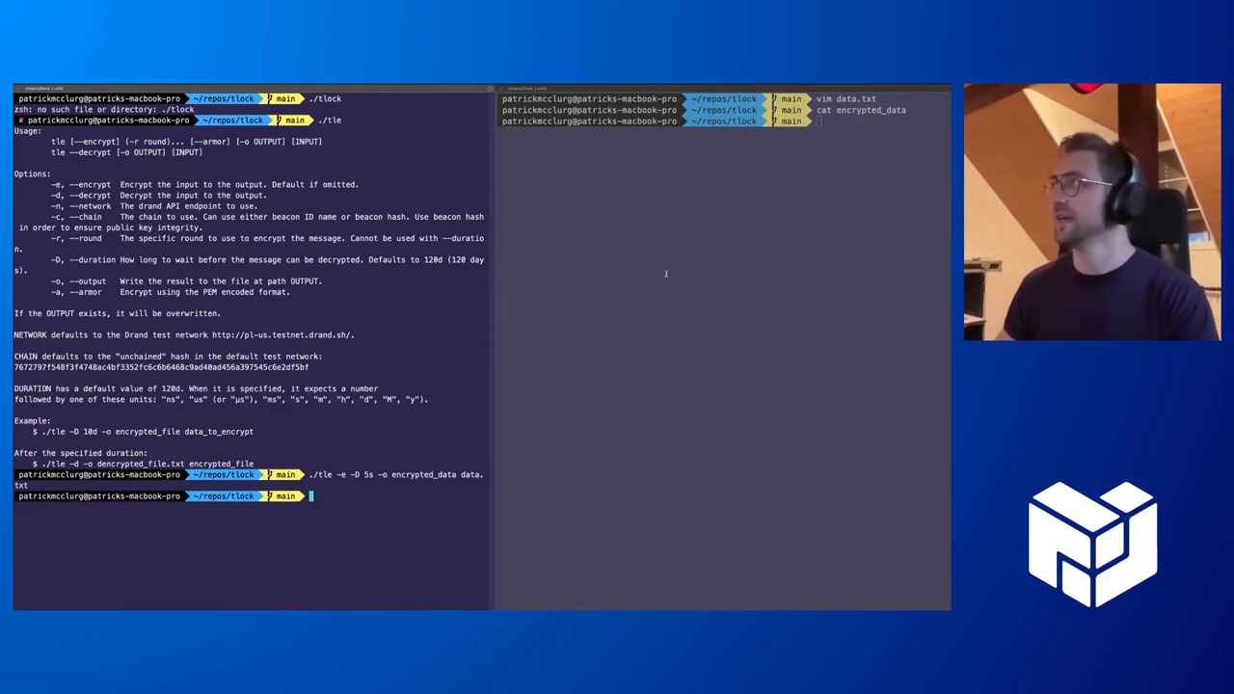
# Display the binary contents of encrypted_data with cat.
pyautogui.write('cat')
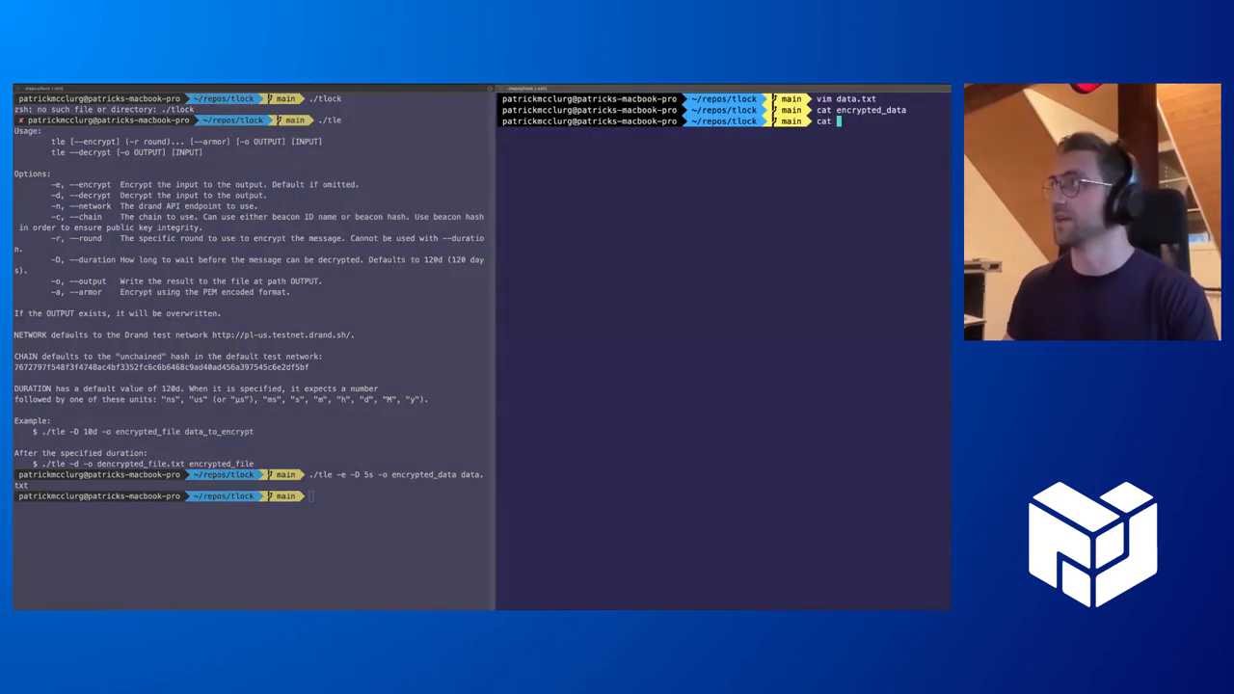
pyautogui.press('enter')
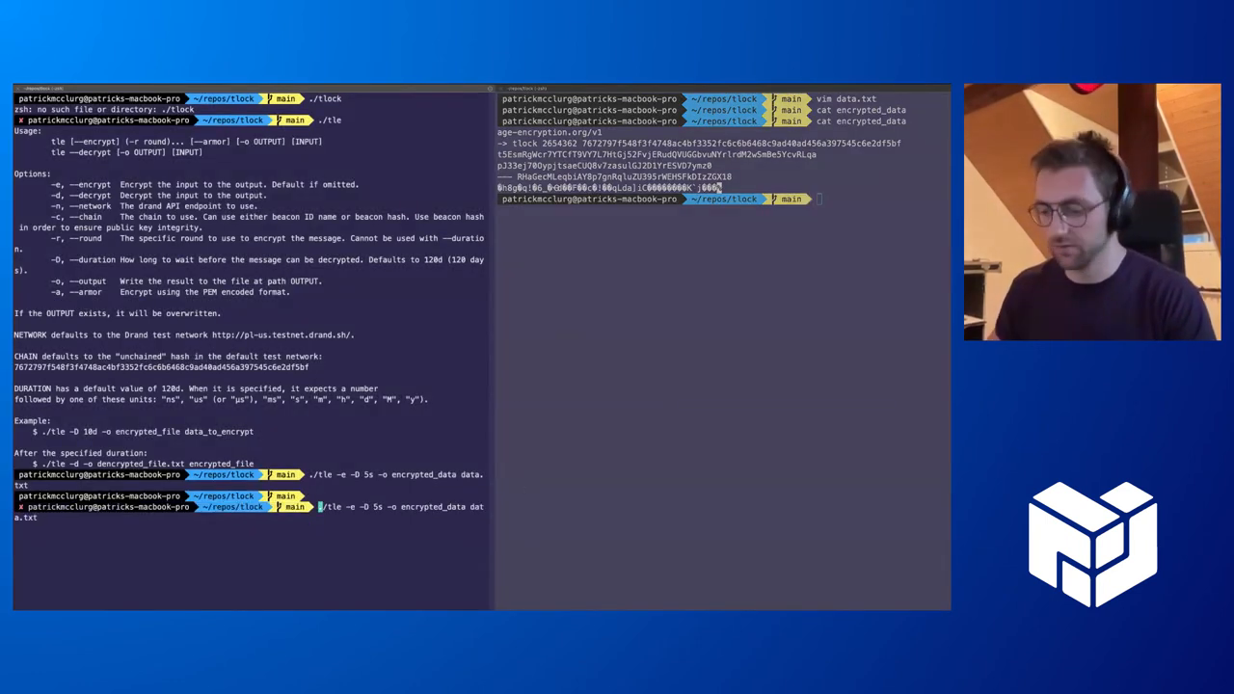
# Re-encrypt data.txt with --armor for 5s and show the armored ciphertext.
pyautogui.write('--armor')
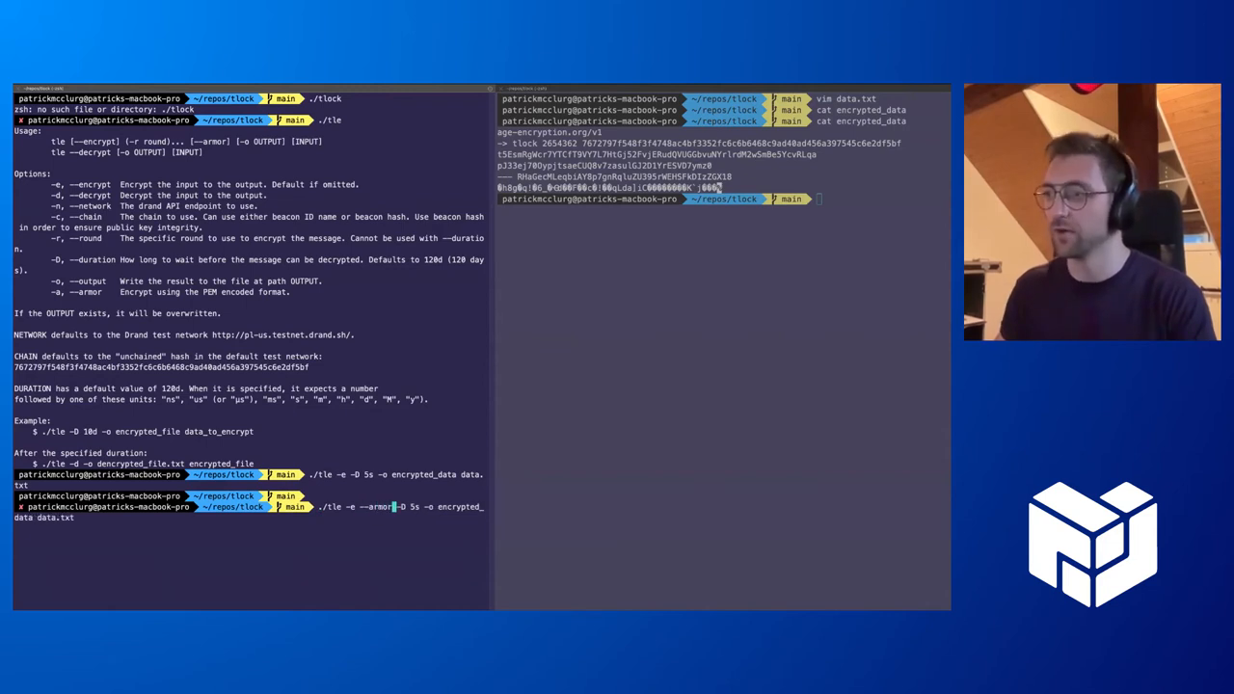
pyautogui.write('cat encrypted_data')
pyautogui.write('./tle -d')
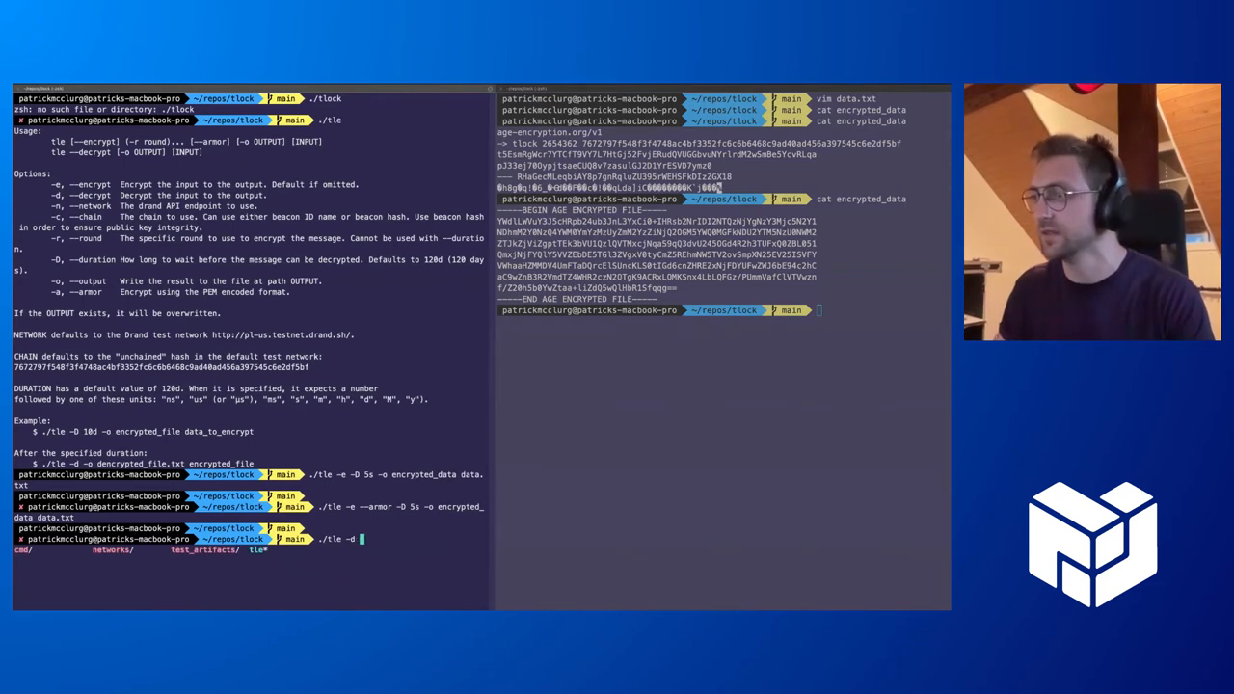
# Decrypt encrypted_data into decrypted_data with ./tle -d.
pyautogui.write('-')
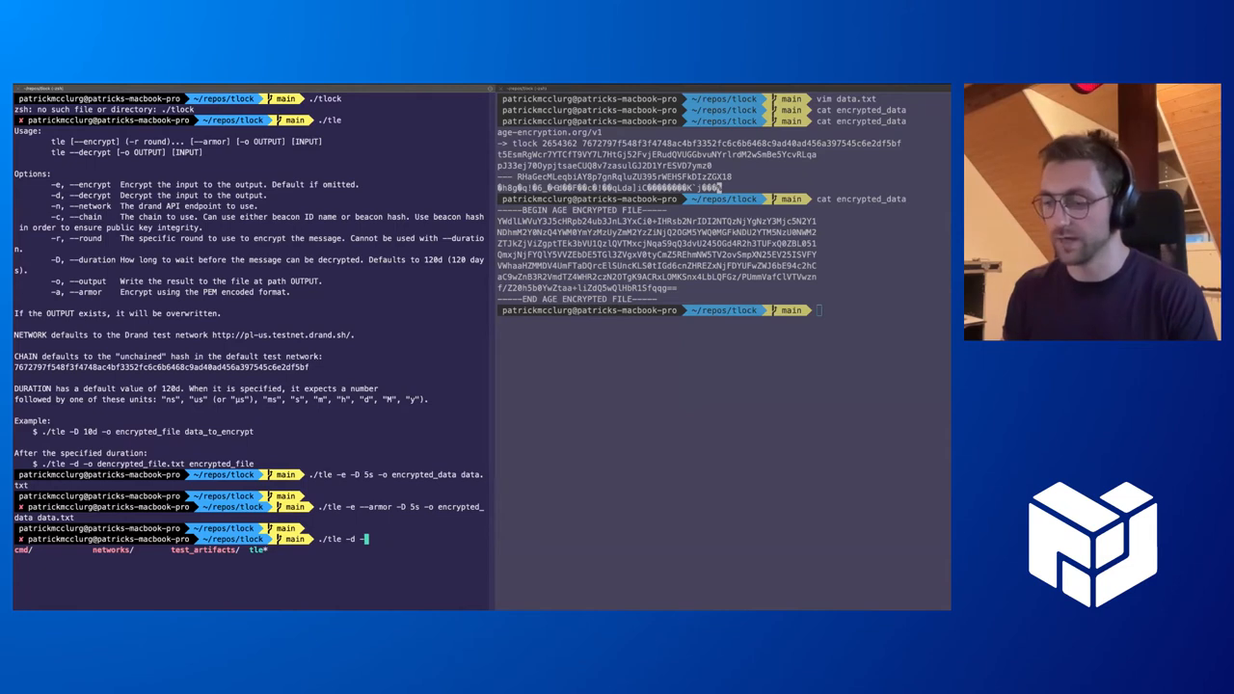
pyautogui.write('o decrypted_data')
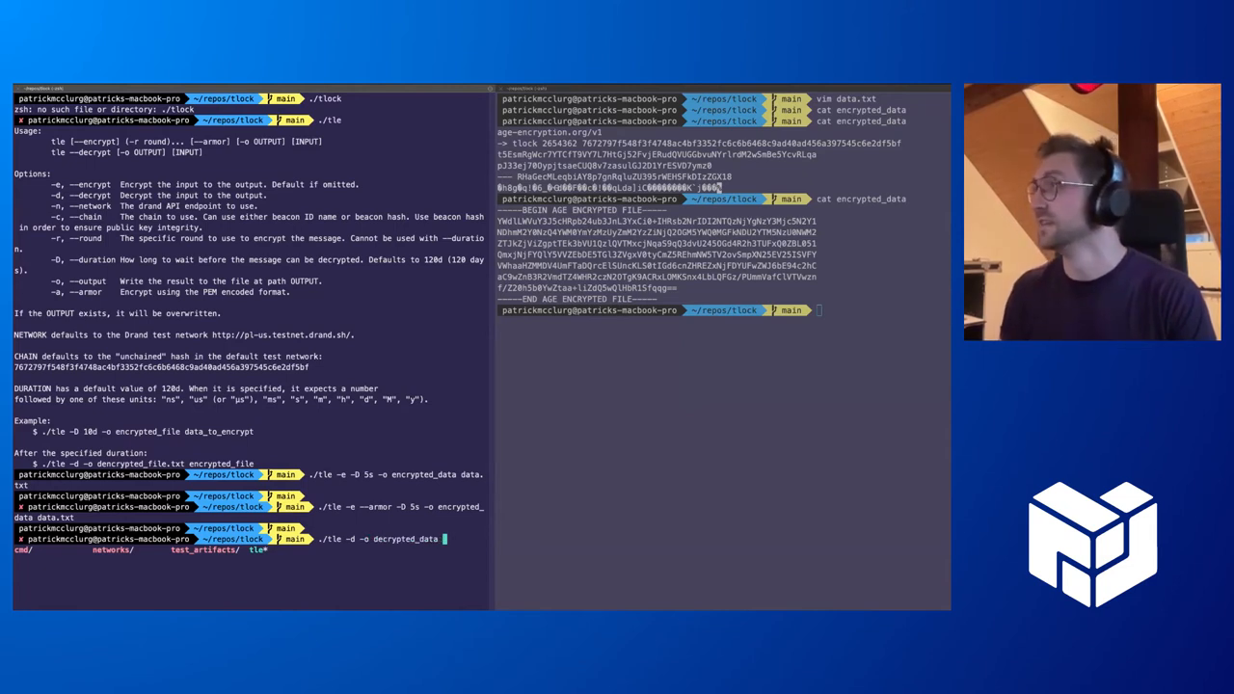
pyautogui.write('encrypted_data')
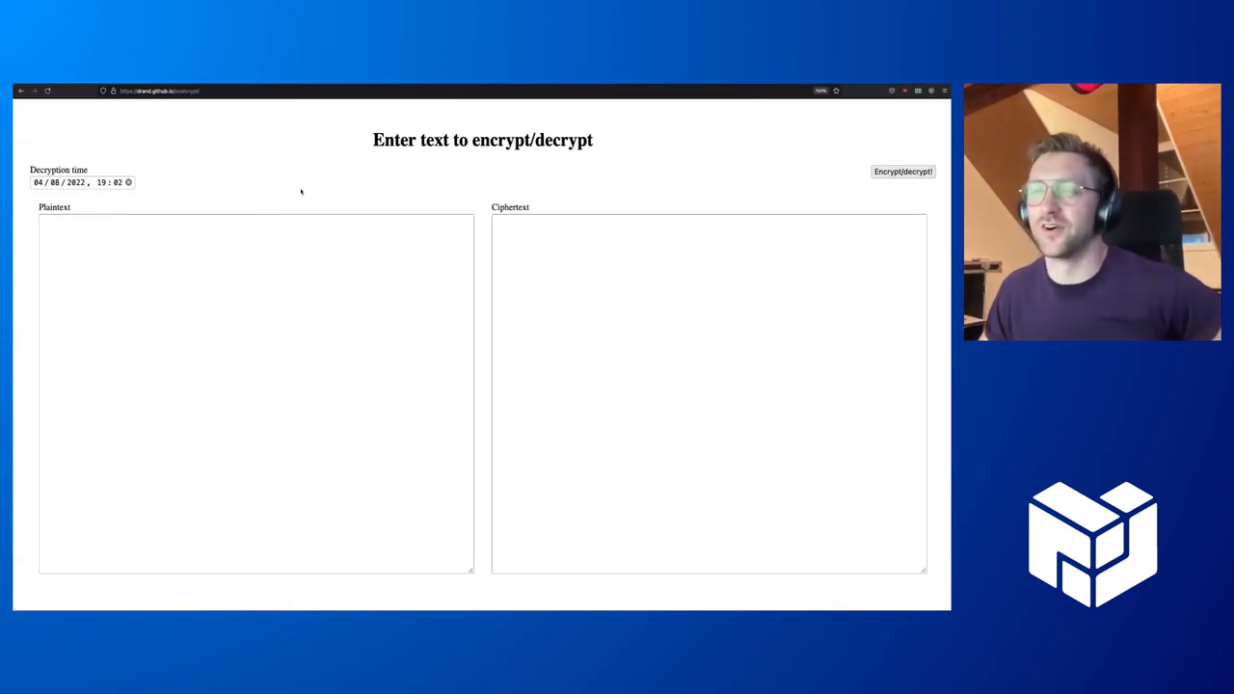
pyautogui.moveTo(282, 197)
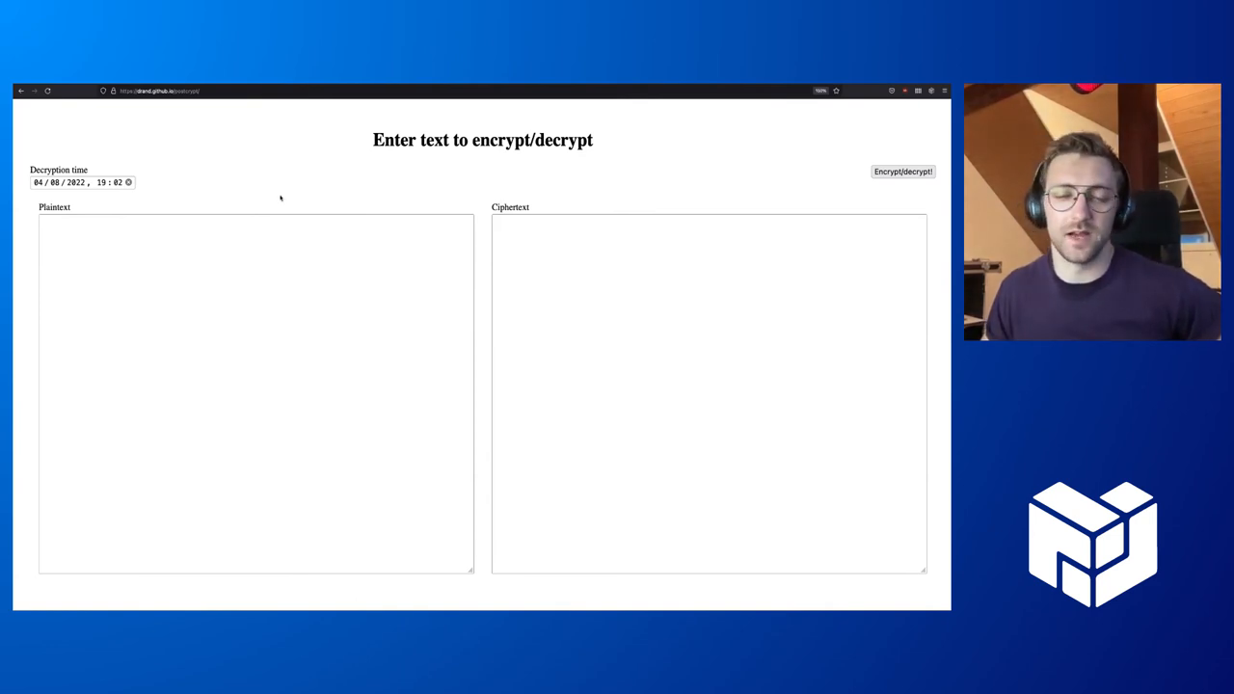
pyautogui.moveTo(297, 209)
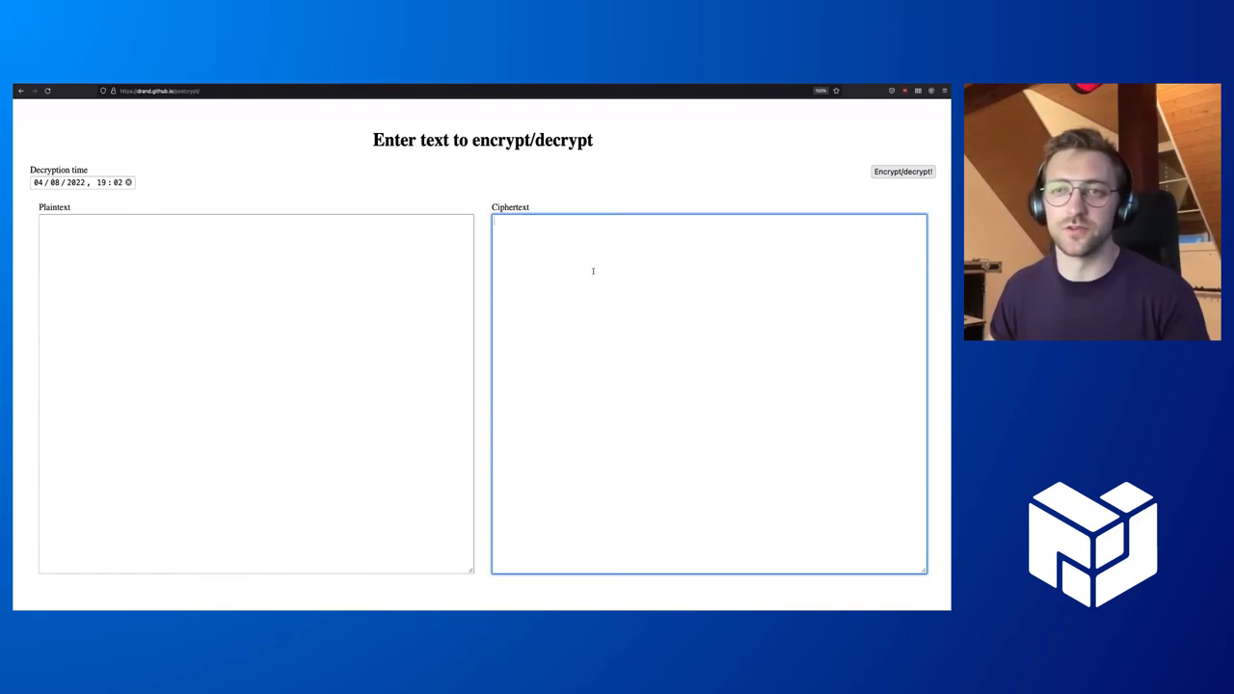
# Try decrypting the pasted armored ciphertext in the tlock-js demo, which errors.
pyautogui.click(903, 170)
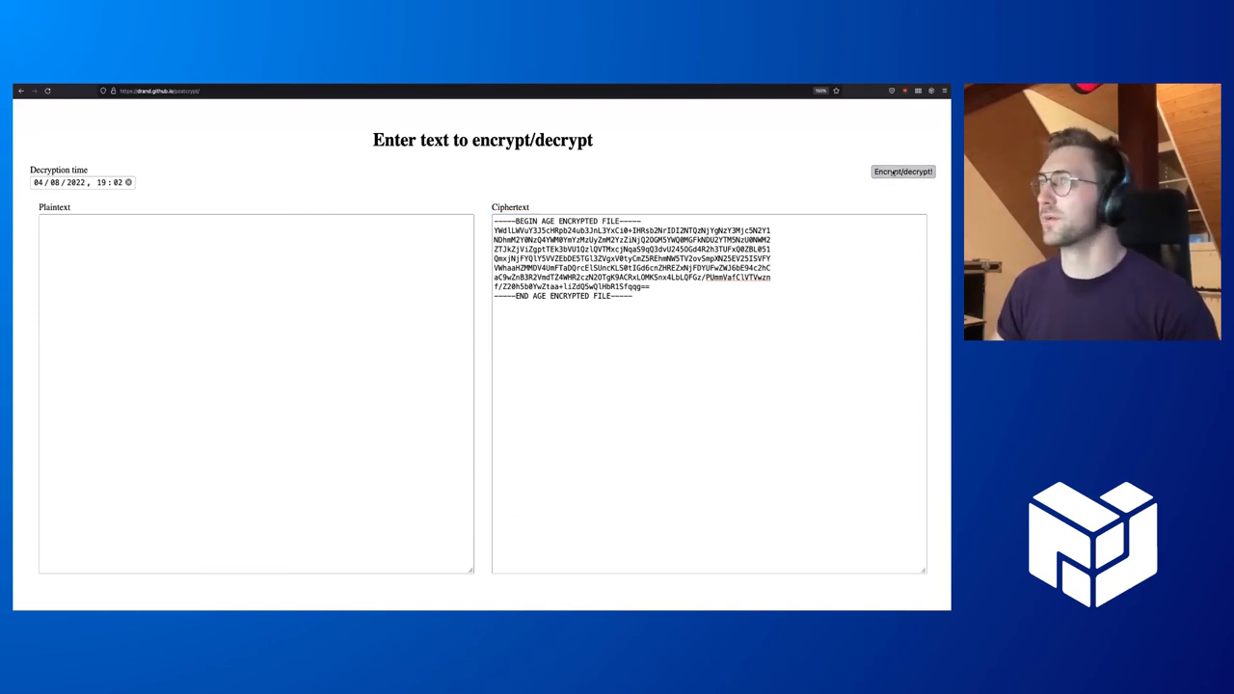
pyautogui.click(158, 91)
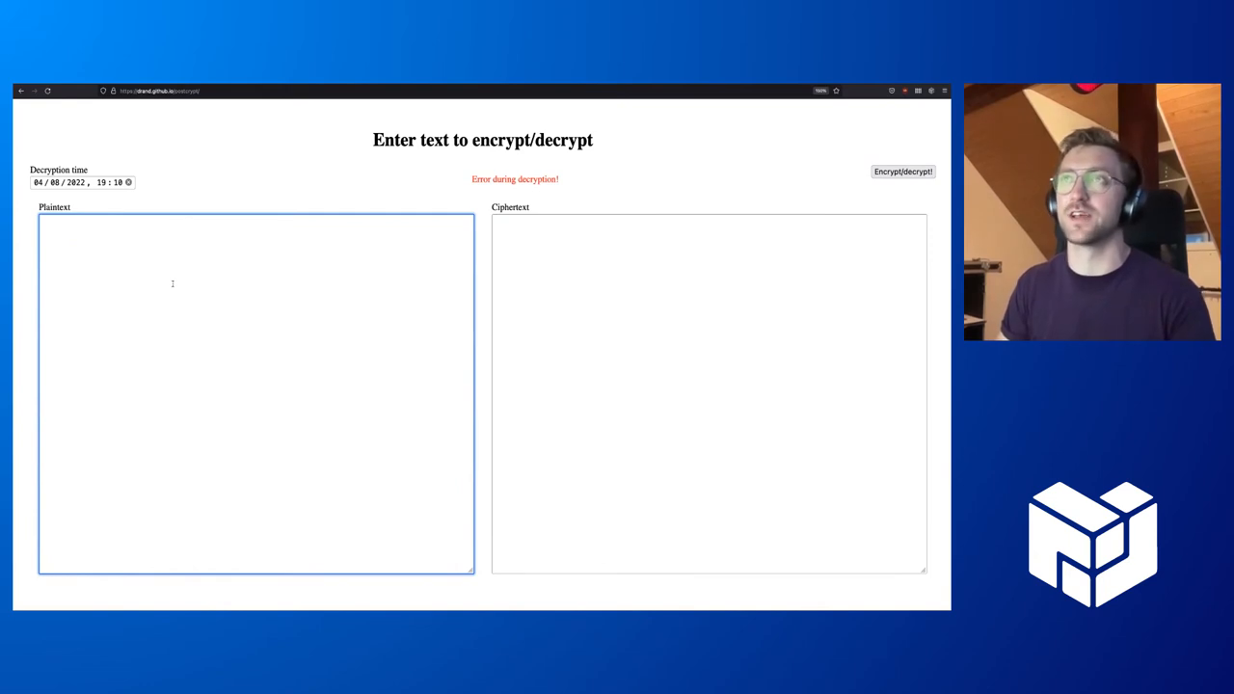
# Enter 'hello protocol labs' as plaintext and encrypt it in the web demo.
pyautogui.click(903, 170)
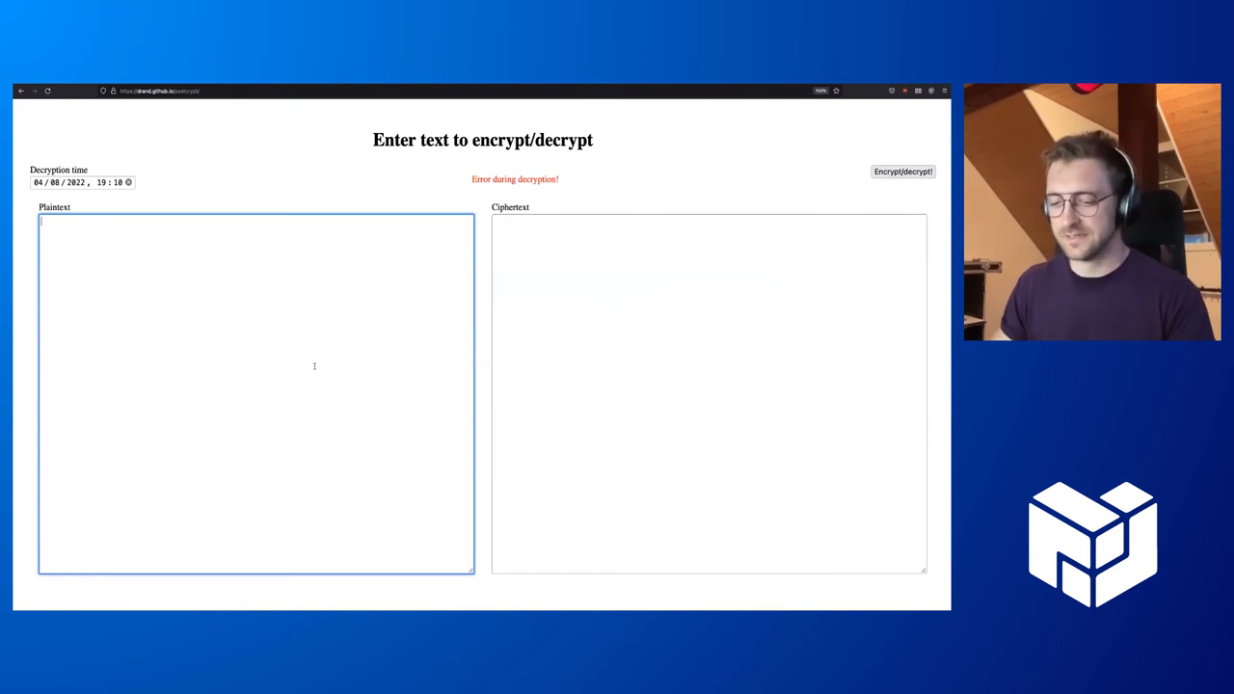
pyautogui.write('hello protocol labs')
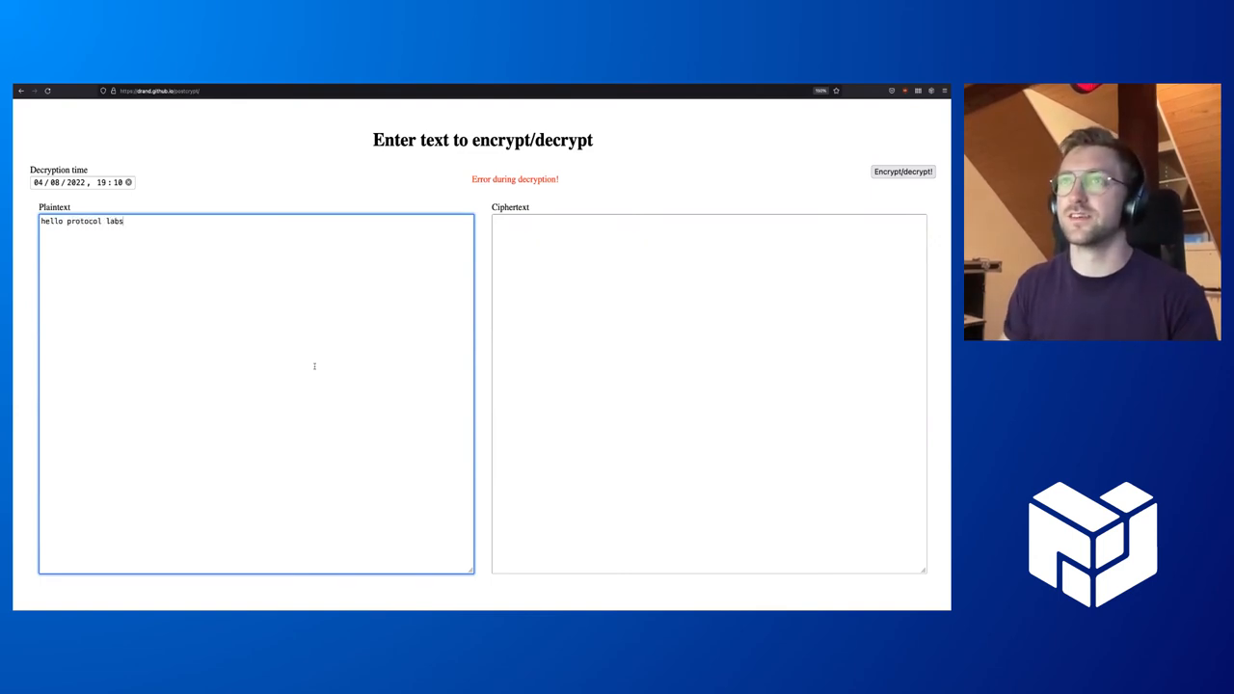
pyautogui.click(903, 171)
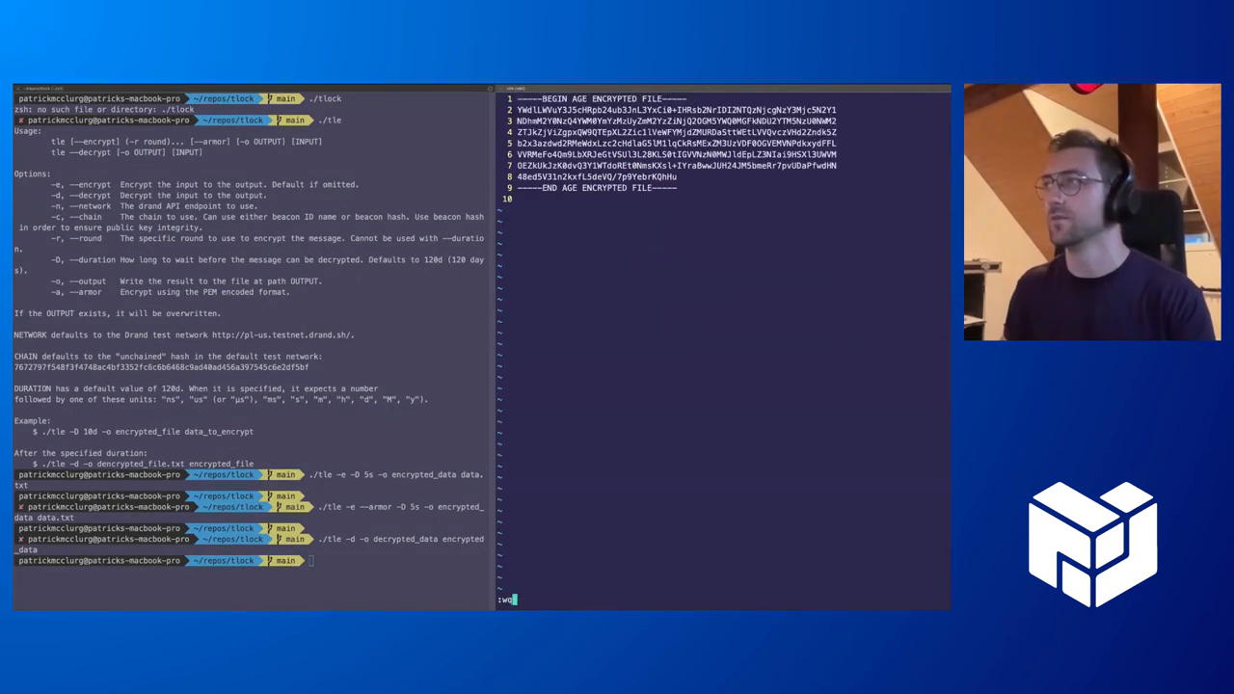
# Close the armored file and open decrypted_data in vim, showing hello protocol labs.
pyautogui.press('enter')
pyautogui.write('vim d')
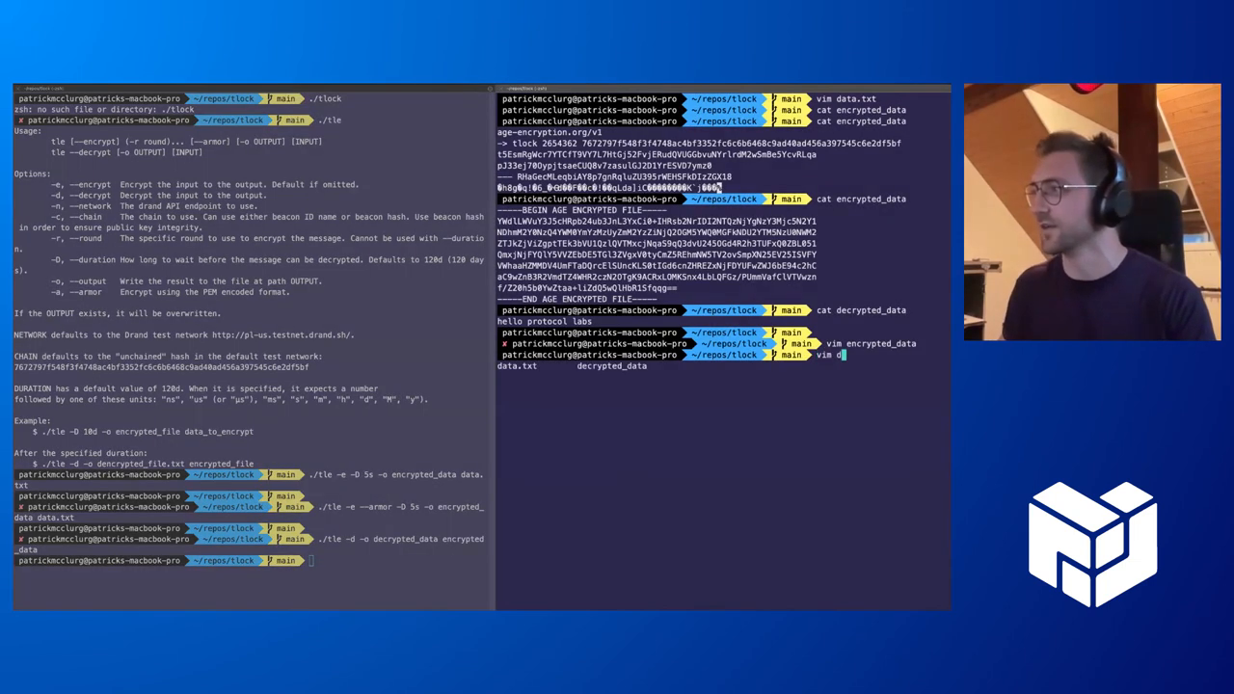
pyautogui.press('Return')
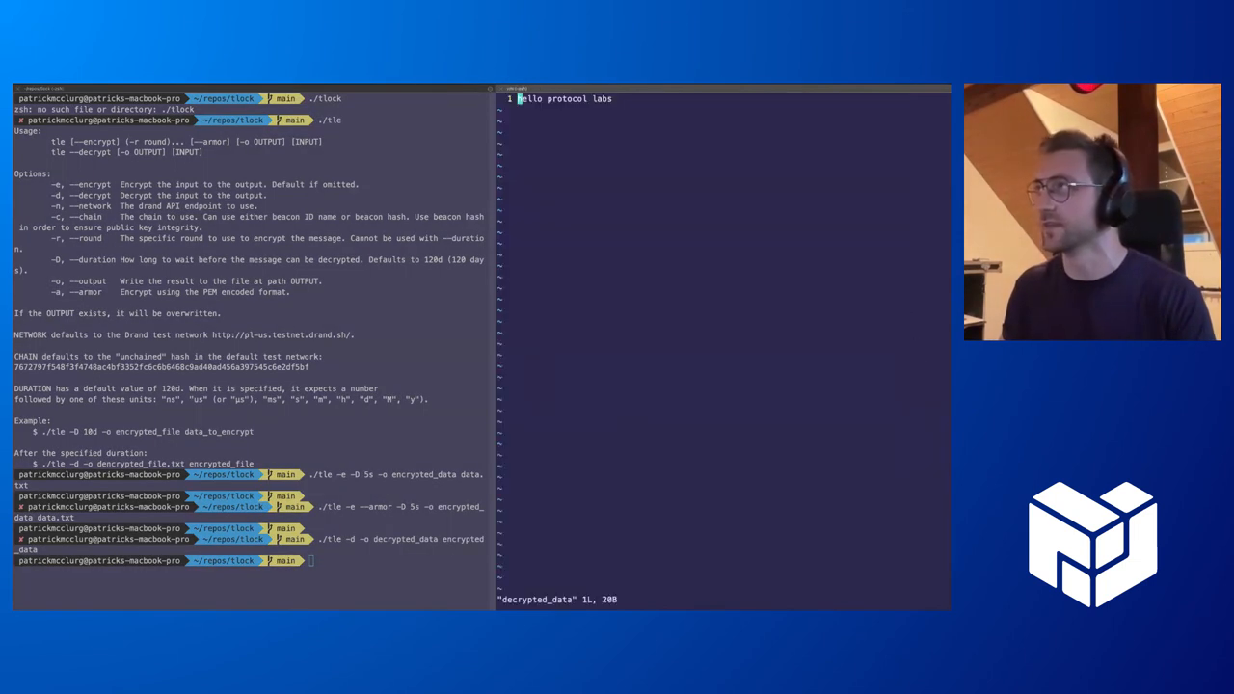